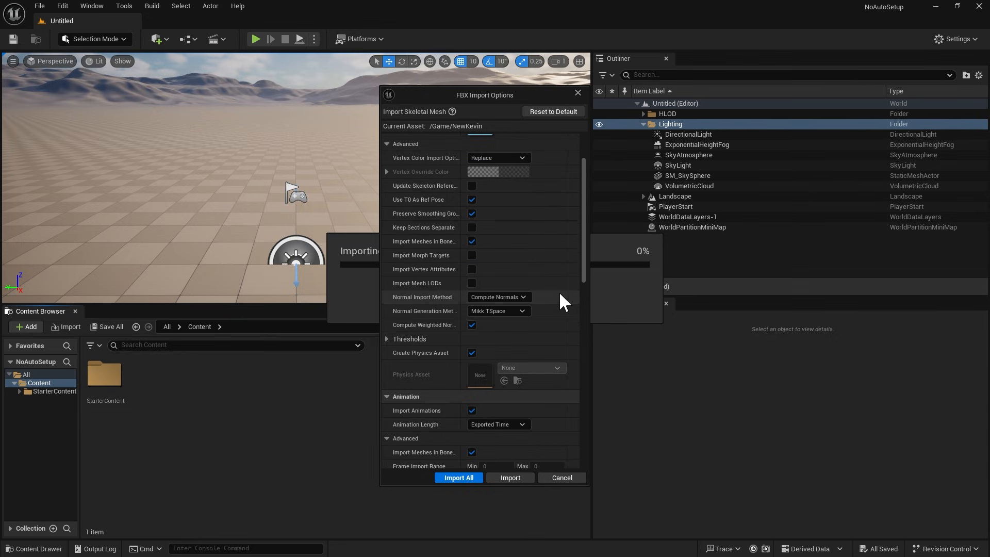
Set the Kevin_Unreal character's Transform scale to 0.88.
scroll(down, 3)
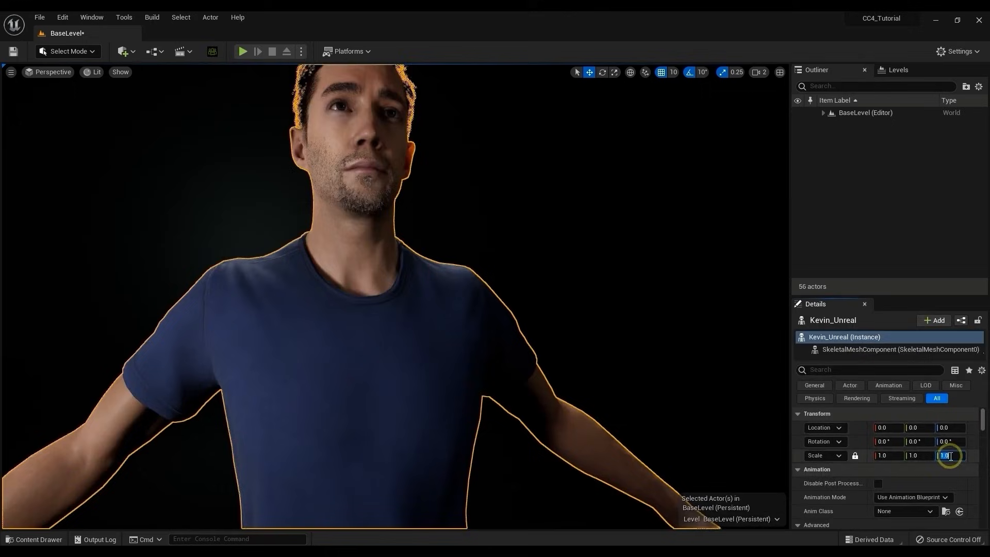
text(0.88)
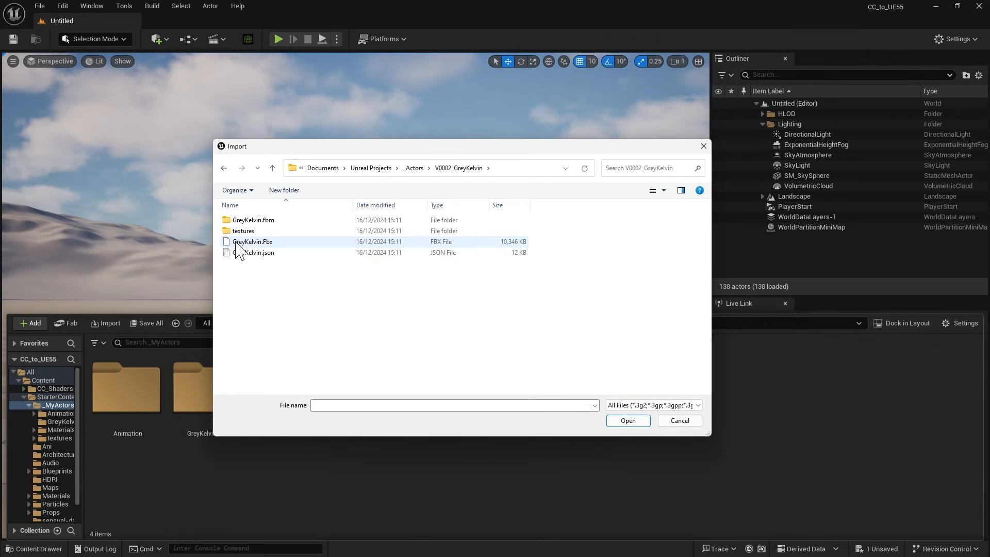
Choose GreyKelvin.Fbx for import and accept Auto Setup with the HQ Shader.
click(253, 242)
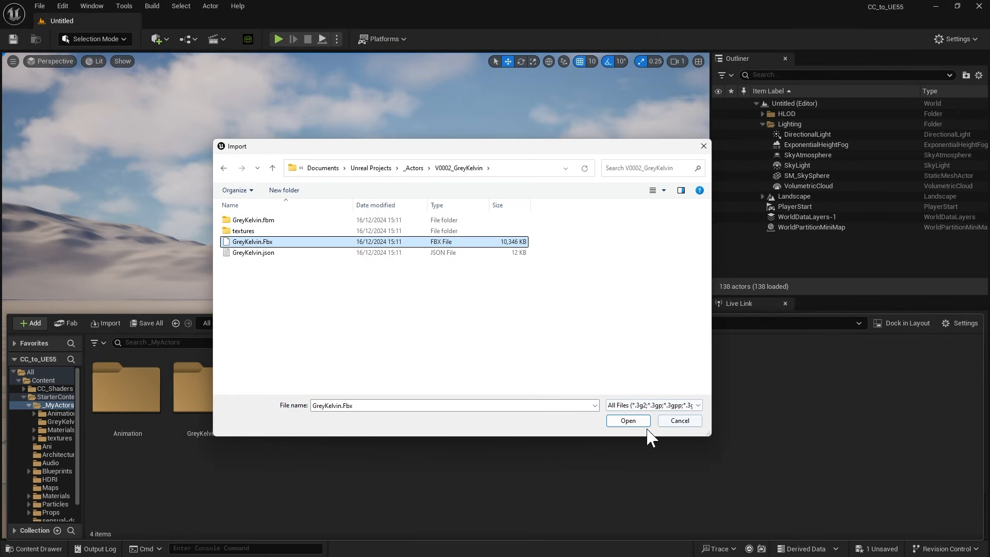
click(628, 420)
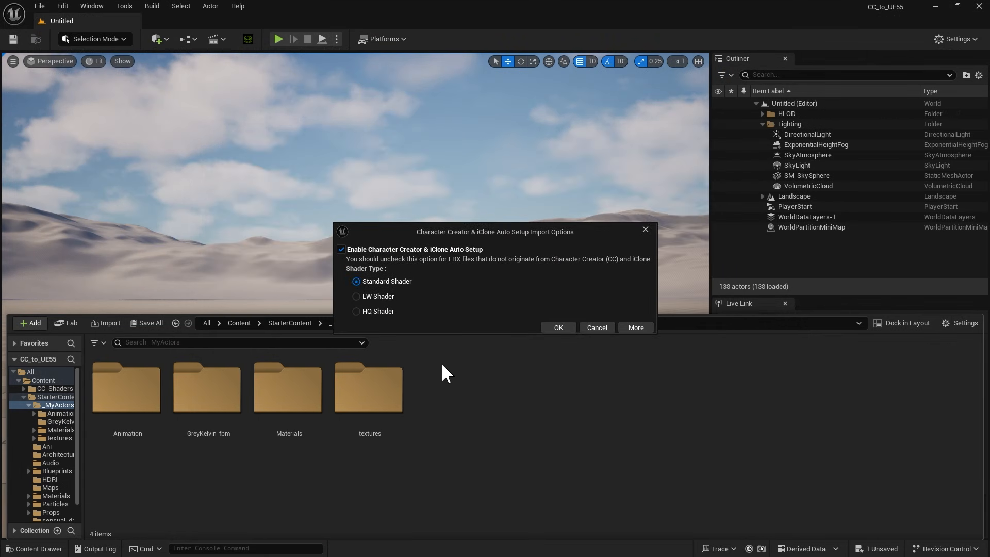
click(357, 312)
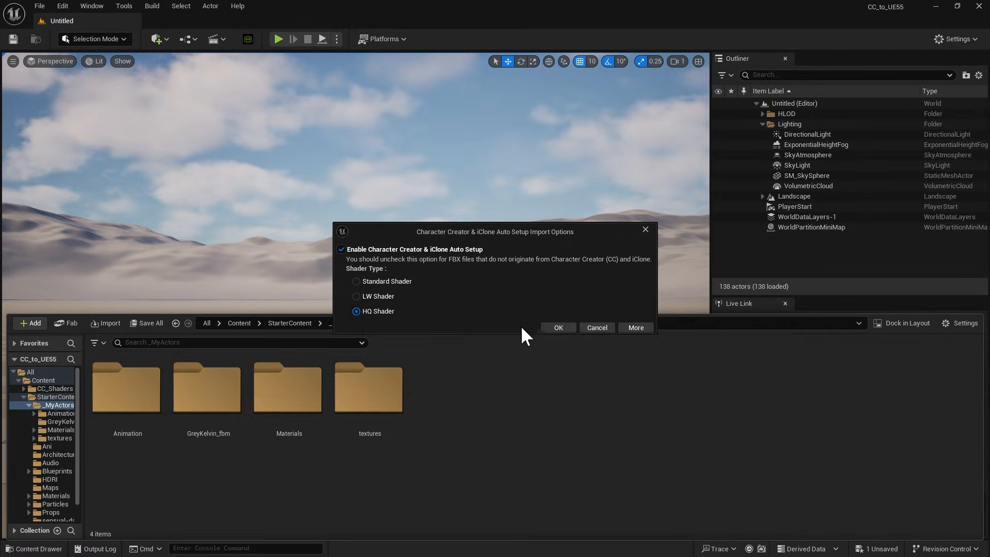
click(557, 327)
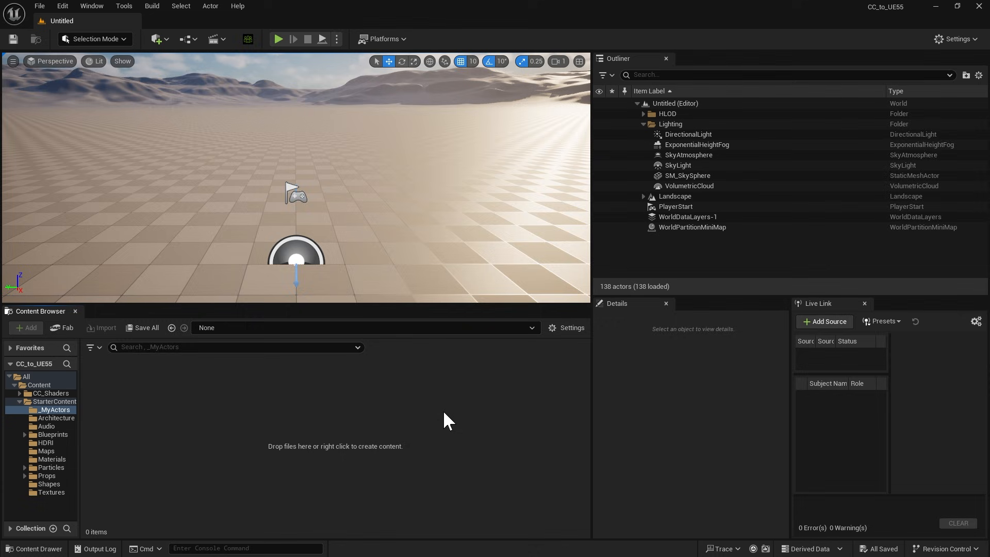
Disable the Interchange Editor plugin and its dependent Interchange plugins, then close Plugins.
click(61, 6)
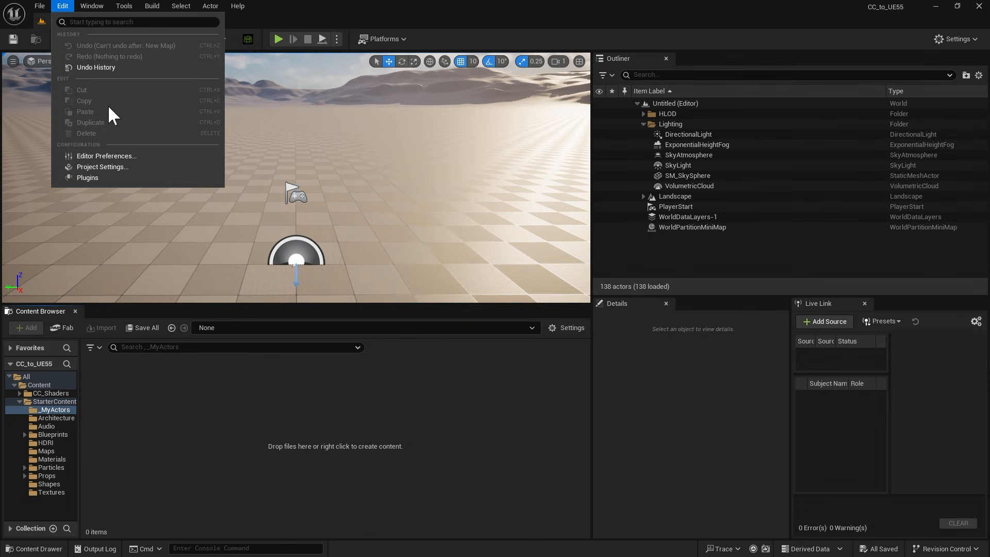
click(87, 177)
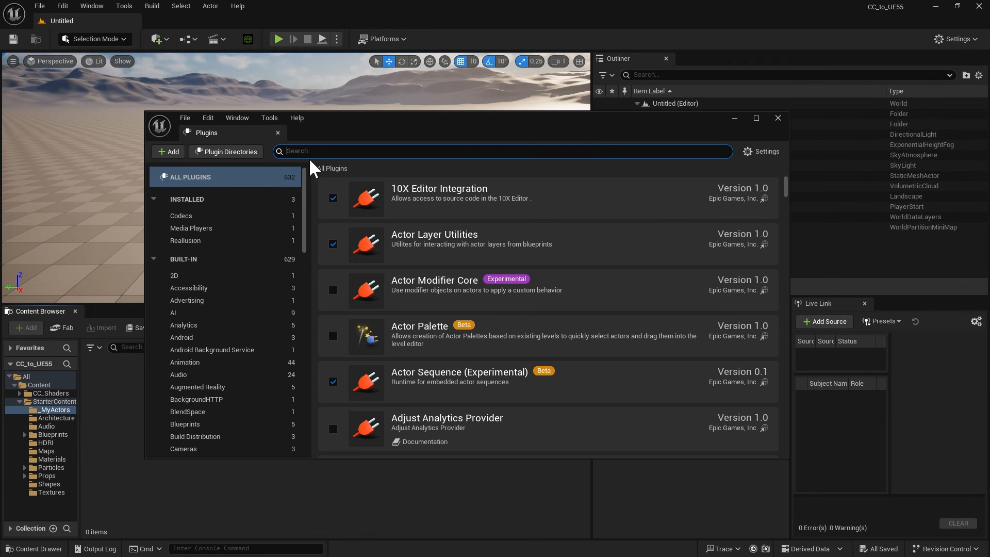
text(Interchal)
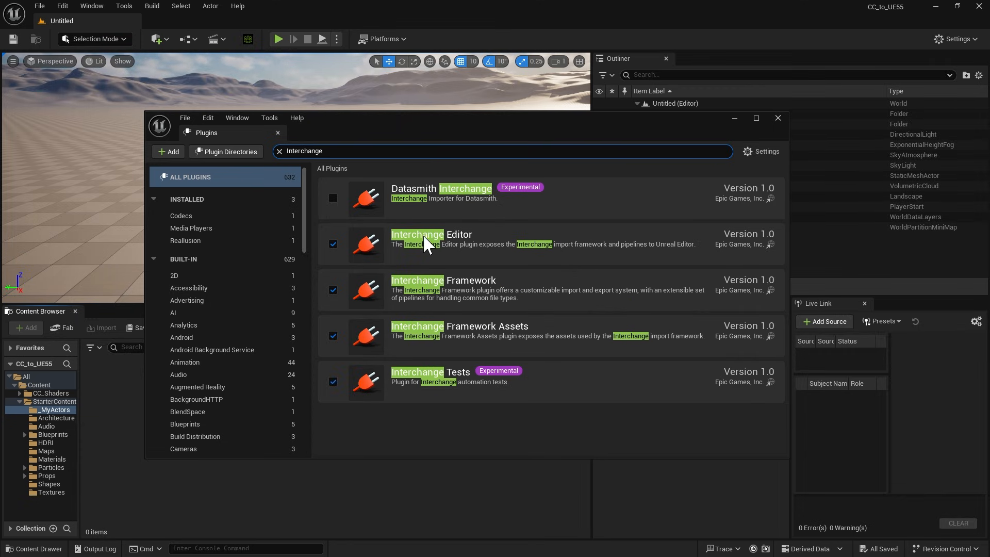
click(333, 245)
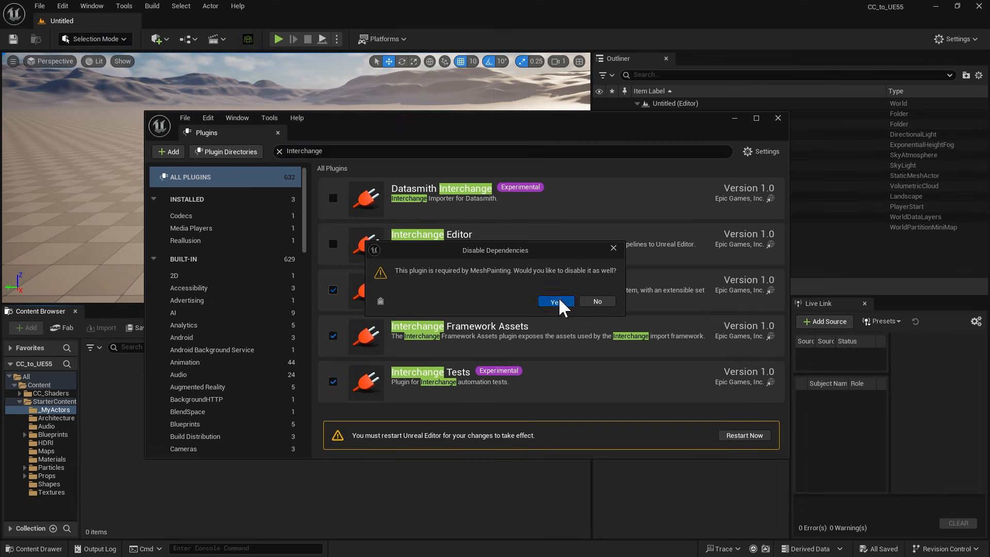
click(554, 301)
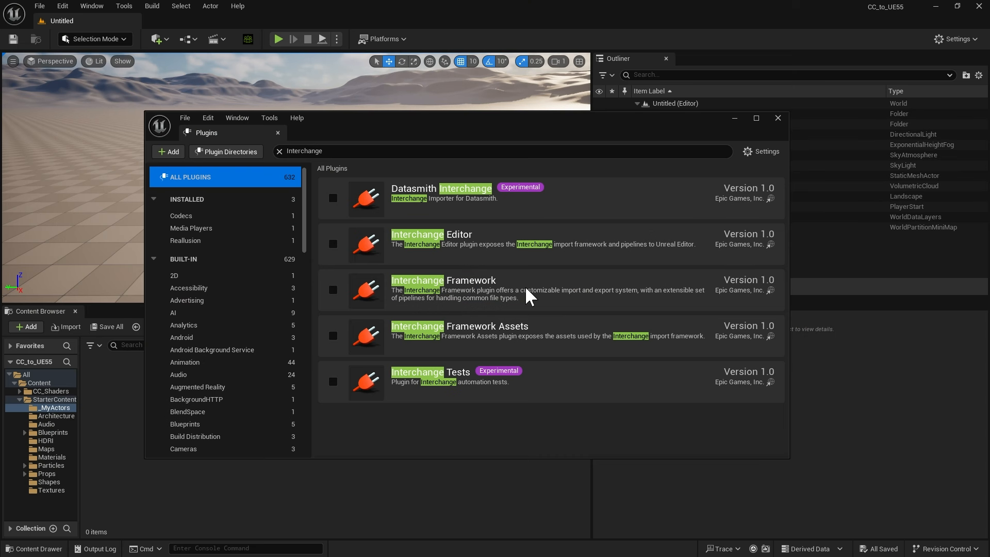
mouse_move(391, 369)
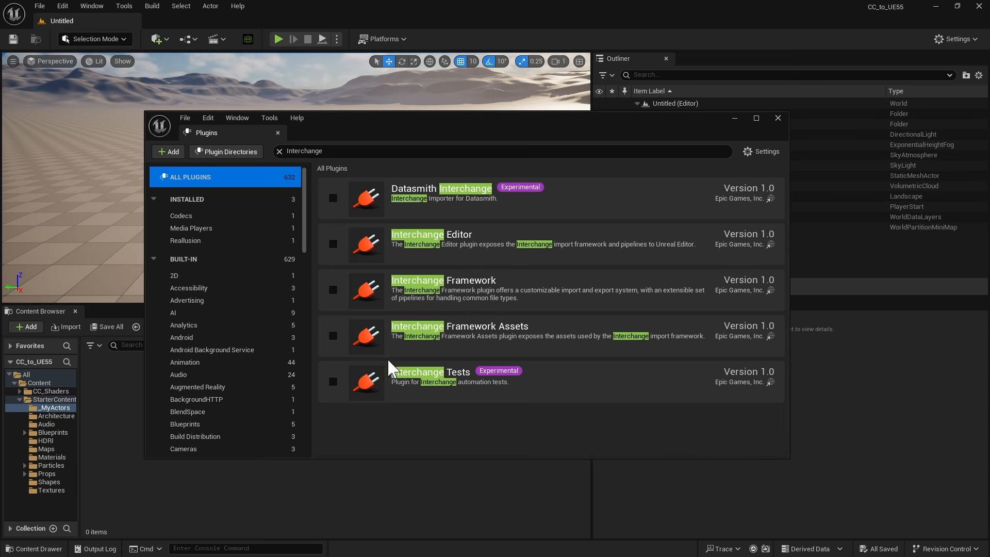
mouse_move(777, 118)
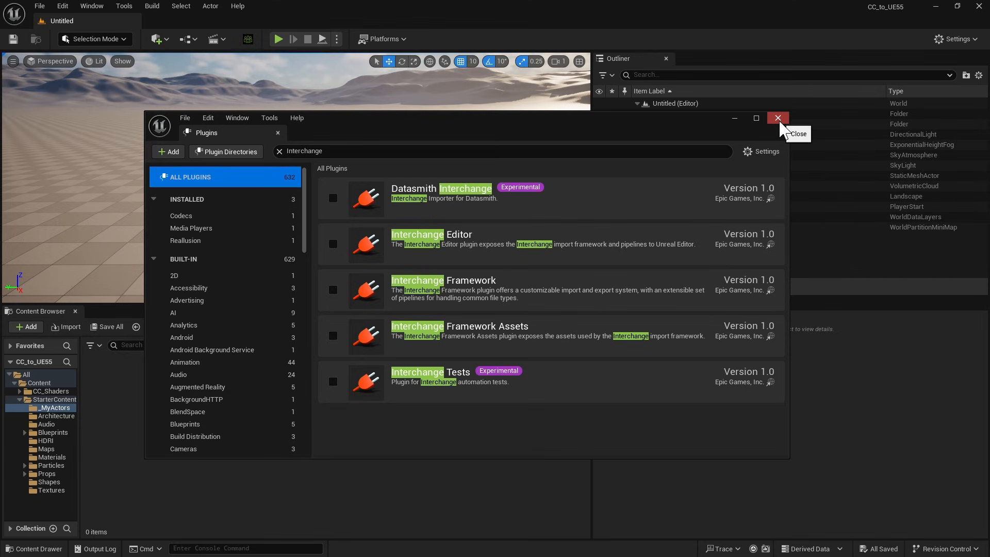
click(777, 118)
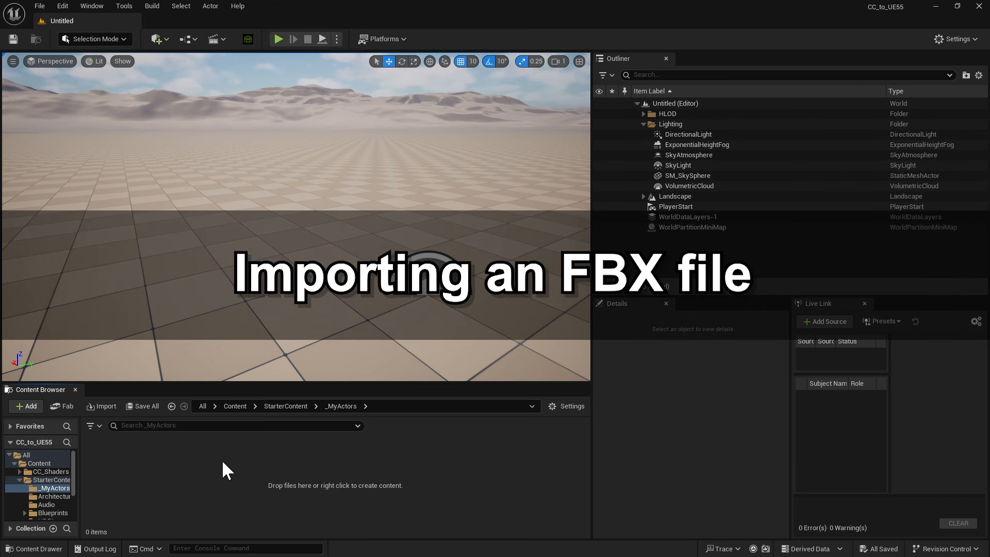
Select GreyKelvin.Fbx for import into /Game/StarterContent/_MyActors.
click(26, 406)
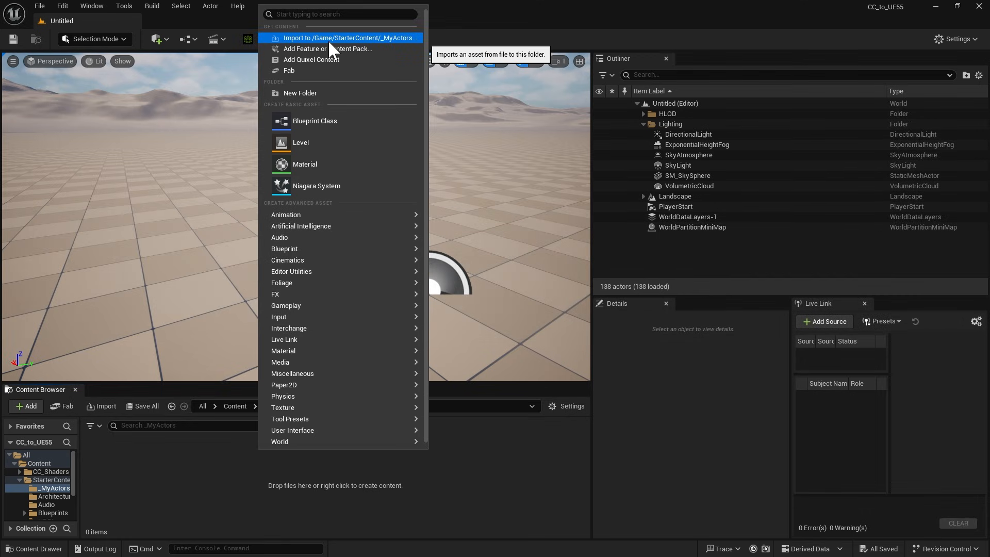
click(351, 38)
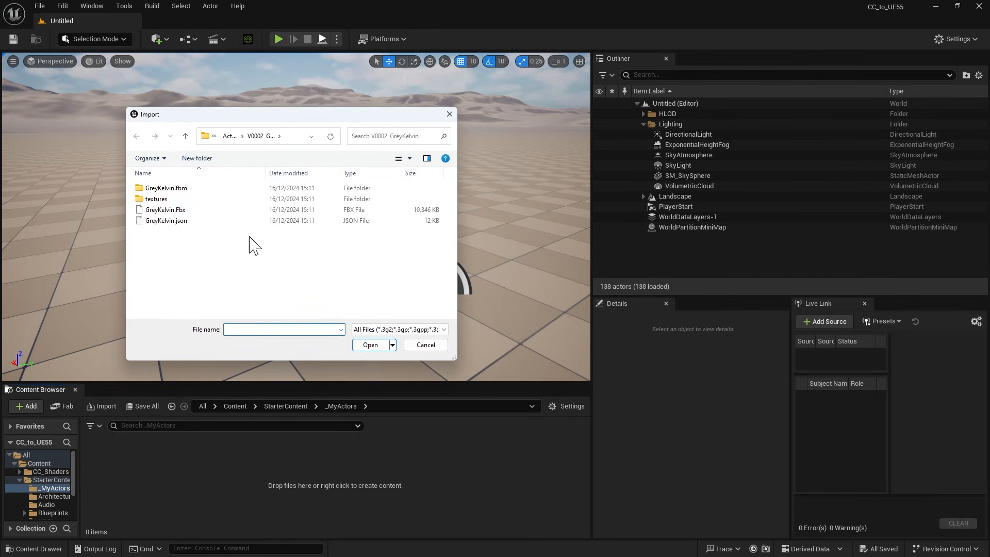
click(166, 209)
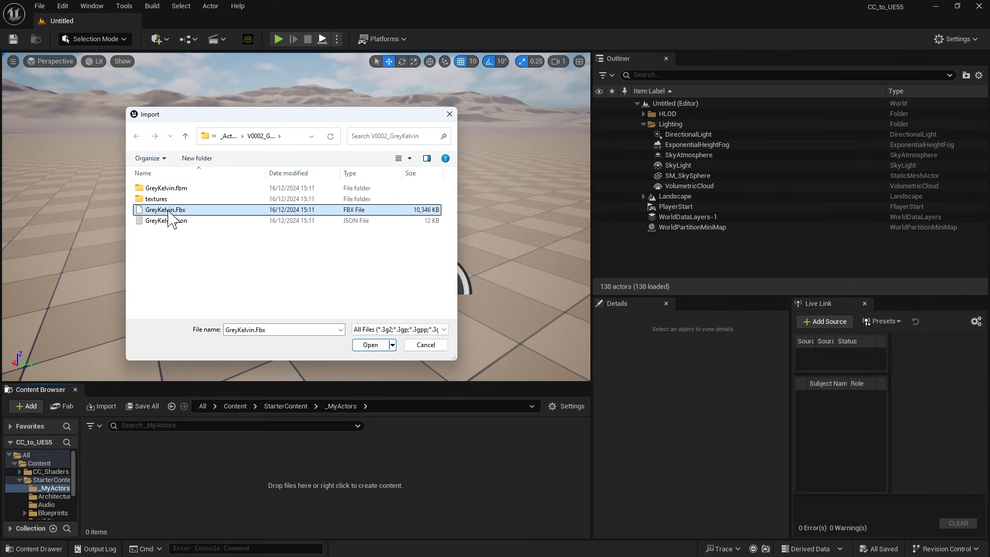
click(371, 345)
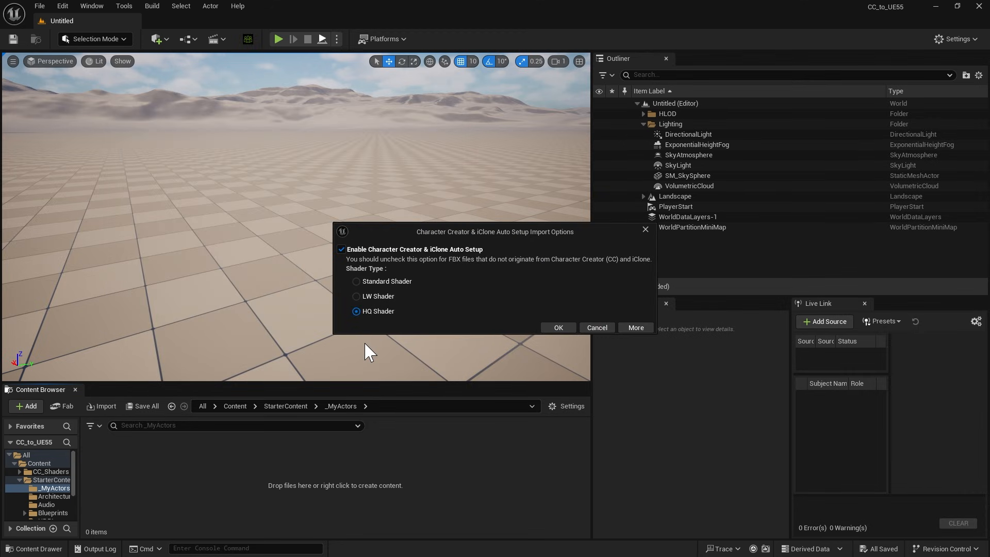
mouse_move(358, 323)
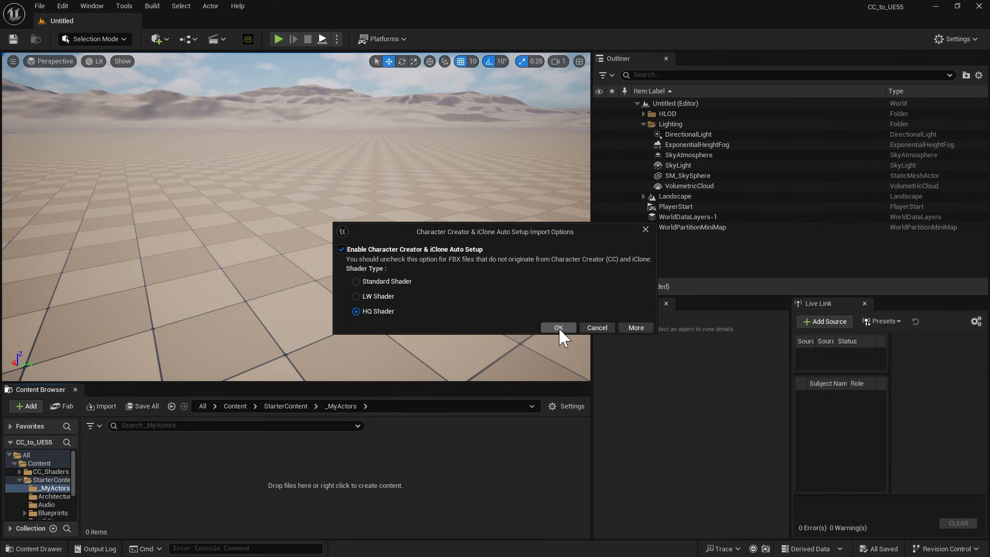
Confirm the Auto Setup import options with HQ Shader selected.
click(557, 328)
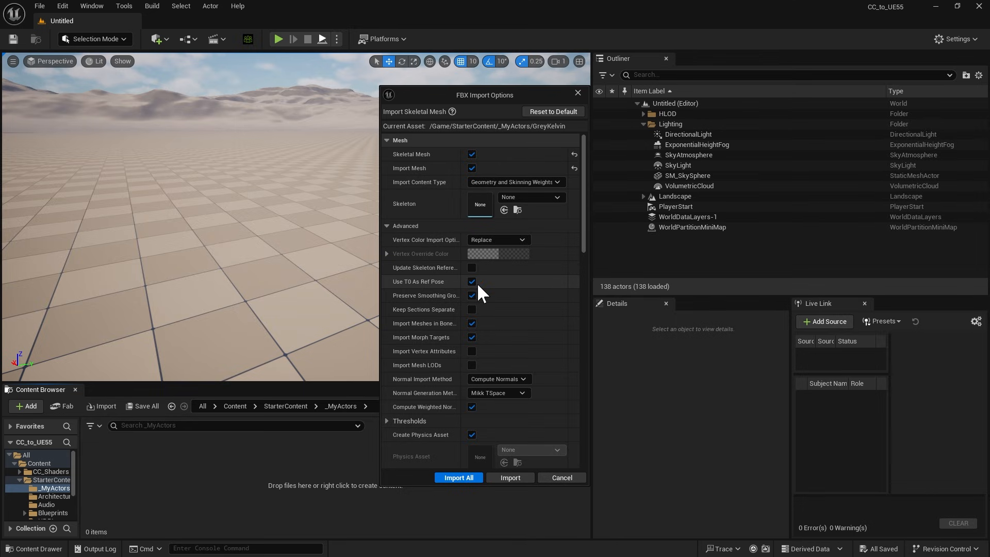
mouse_move(472, 281)
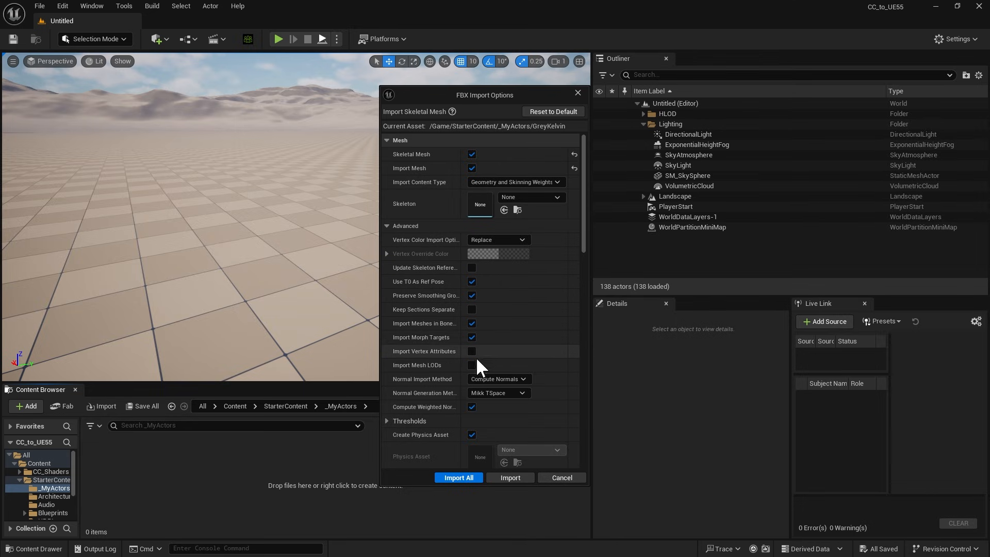
mouse_move(472, 336)
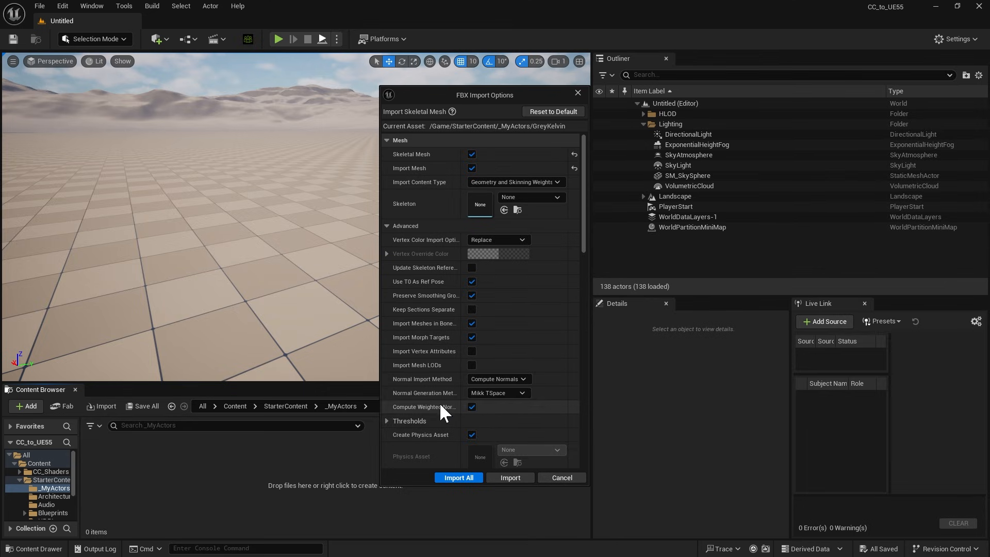
Scroll to the Animation section, leaving Import Animations unchecked for GreyKelvin.
scroll(down, 3)
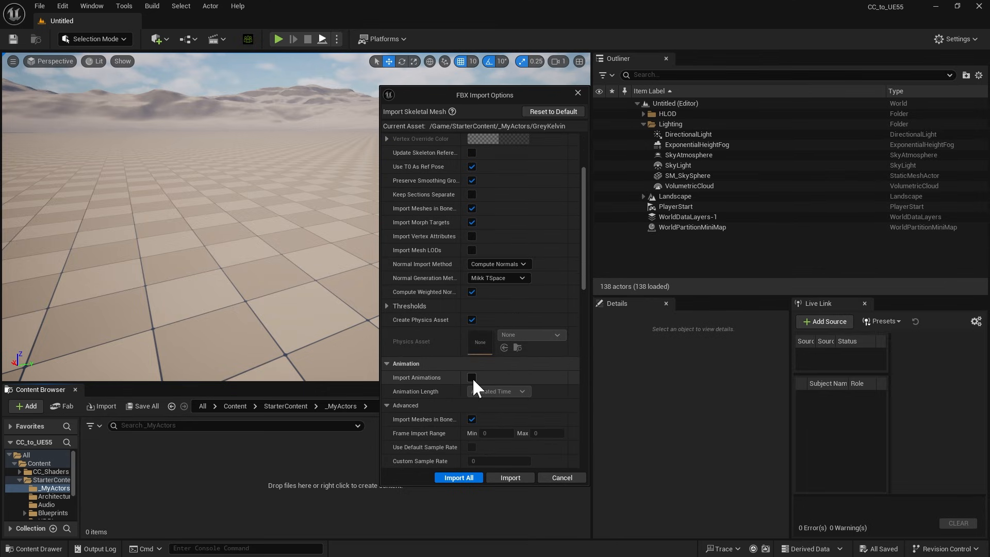
mouse_move(473, 385)
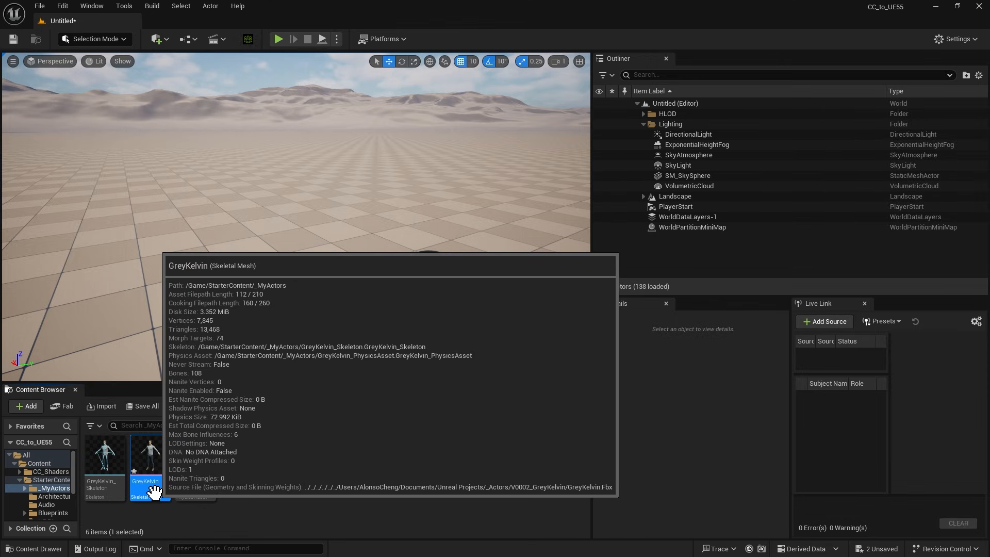
Open the newly imported GreyKelvin skeletal mesh from _MyActors.
double_click(145, 455)
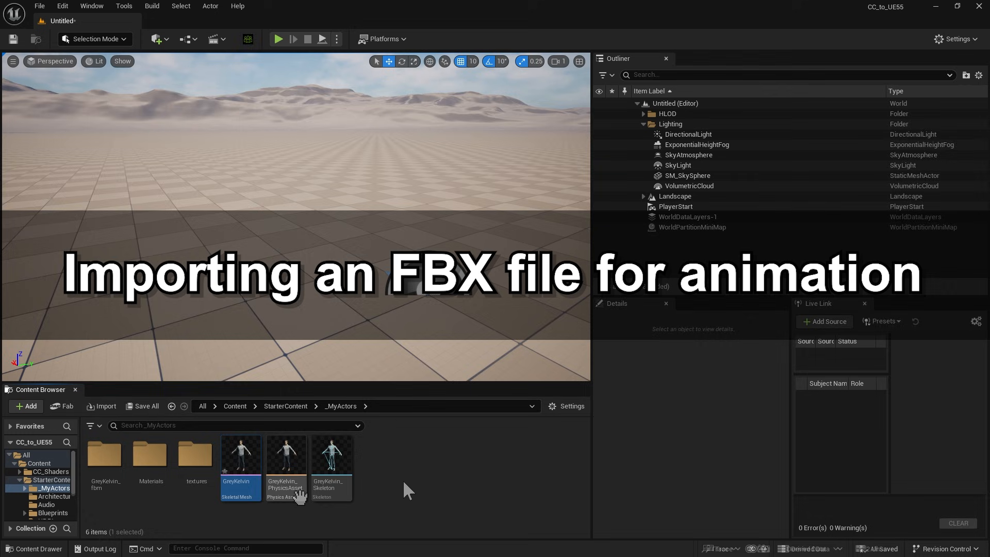
Create a new folder named 'Animation' inside _MyActors.
click(25, 405)
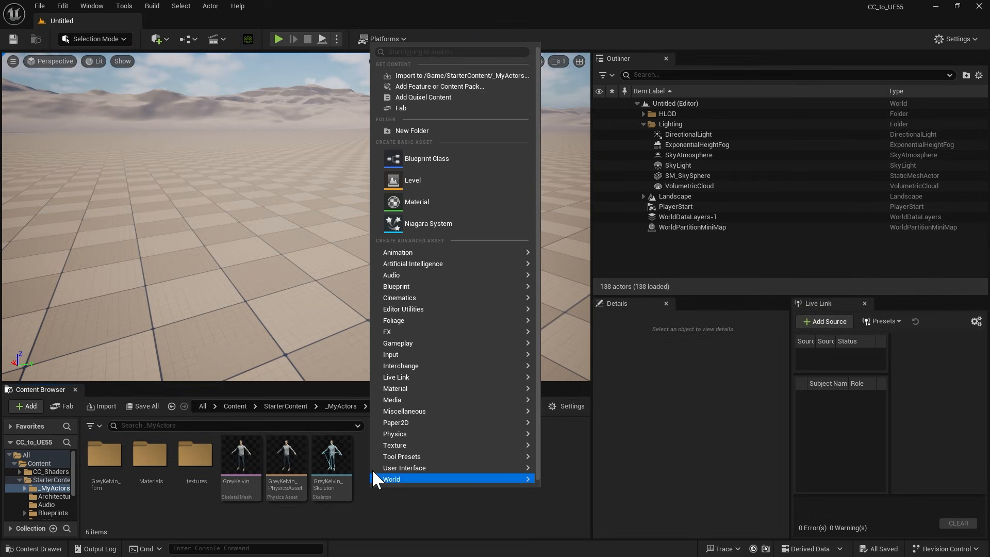
mouse_move(411, 130)
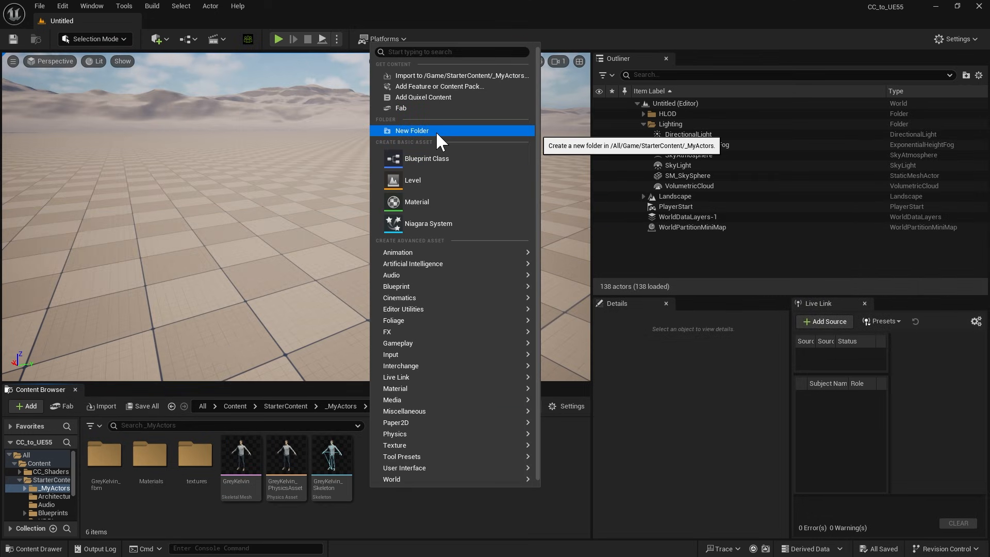
click(411, 130)
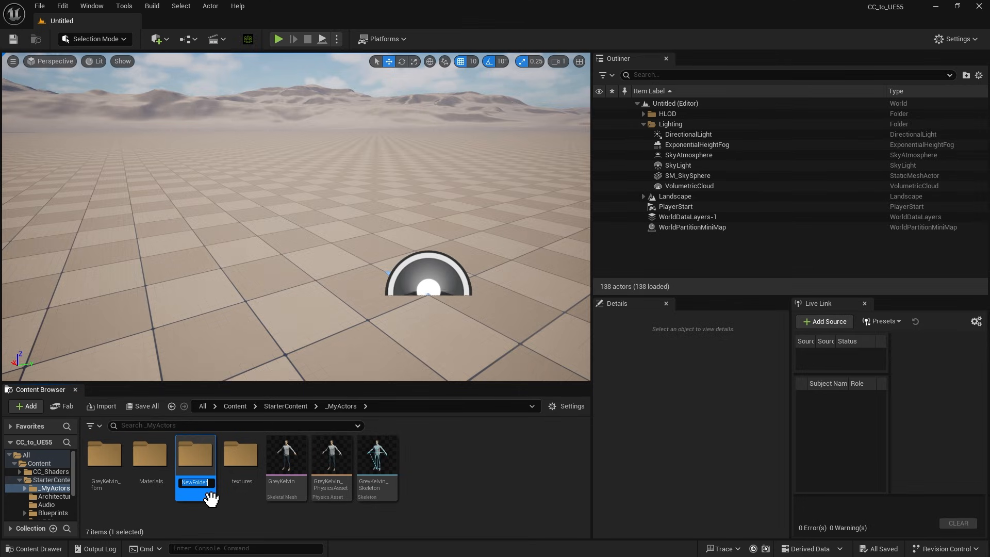
text(Animation)
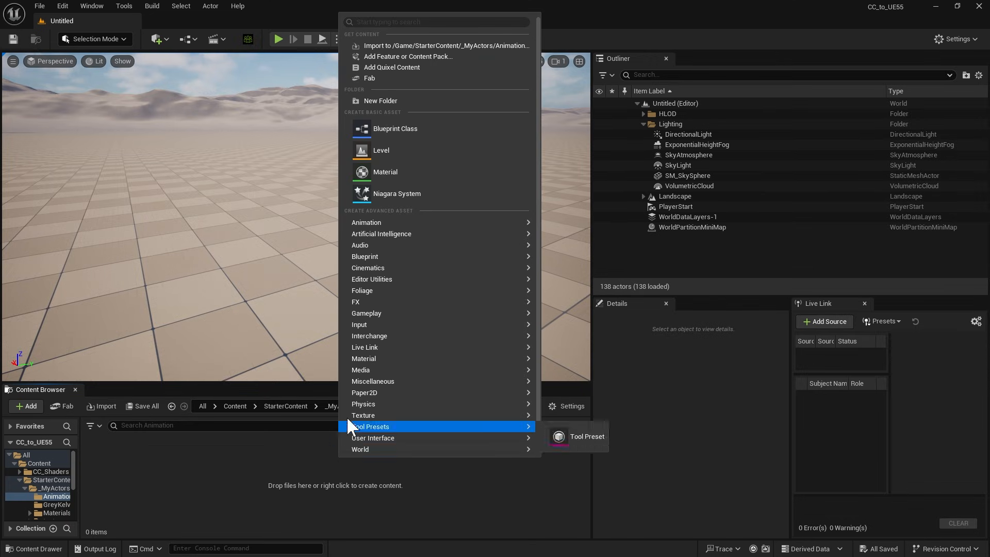
Import GreyKelvin.Fbx into the Animation folder, confirming Auto Setup with HQ Shader.
click(445, 45)
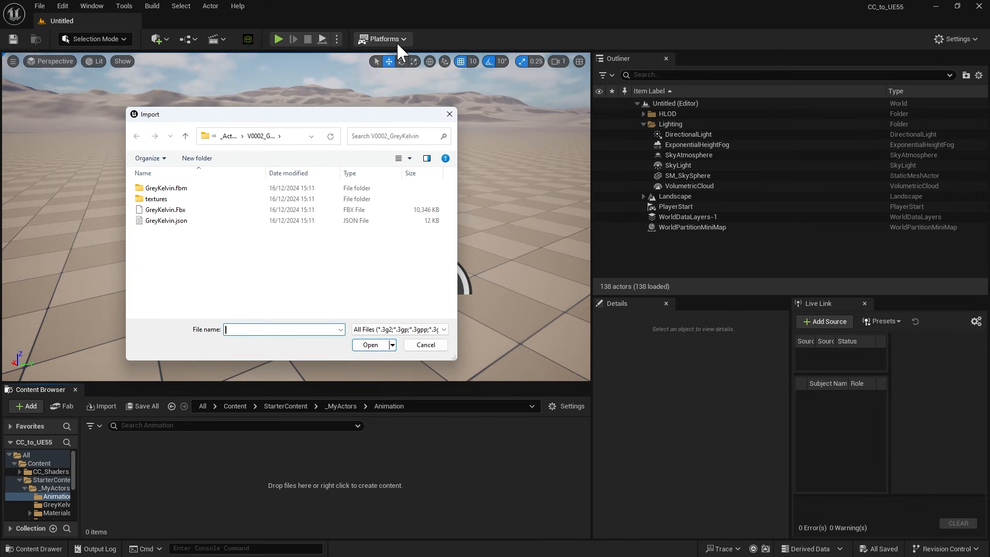
click(166, 210)
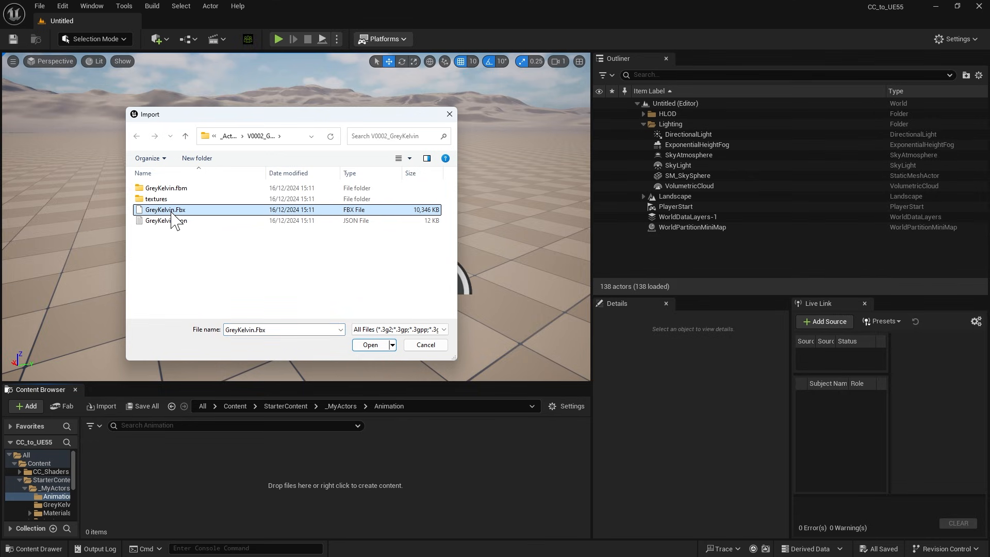
click(370, 345)
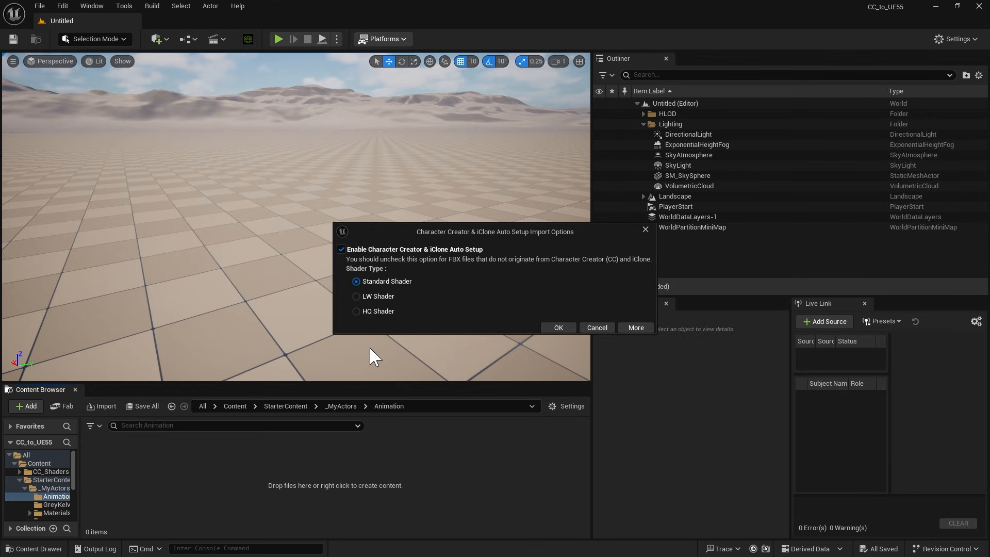
click(356, 311)
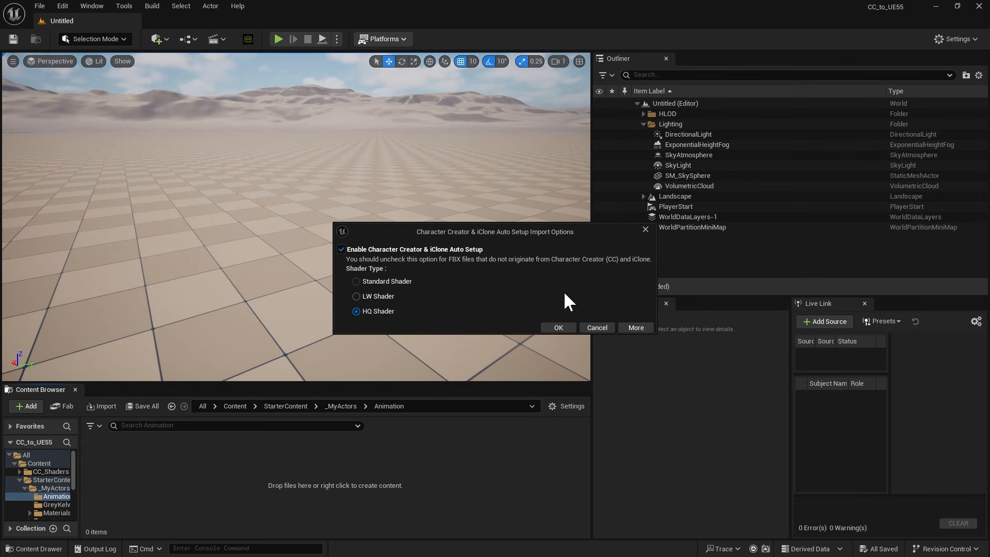
click(557, 327)
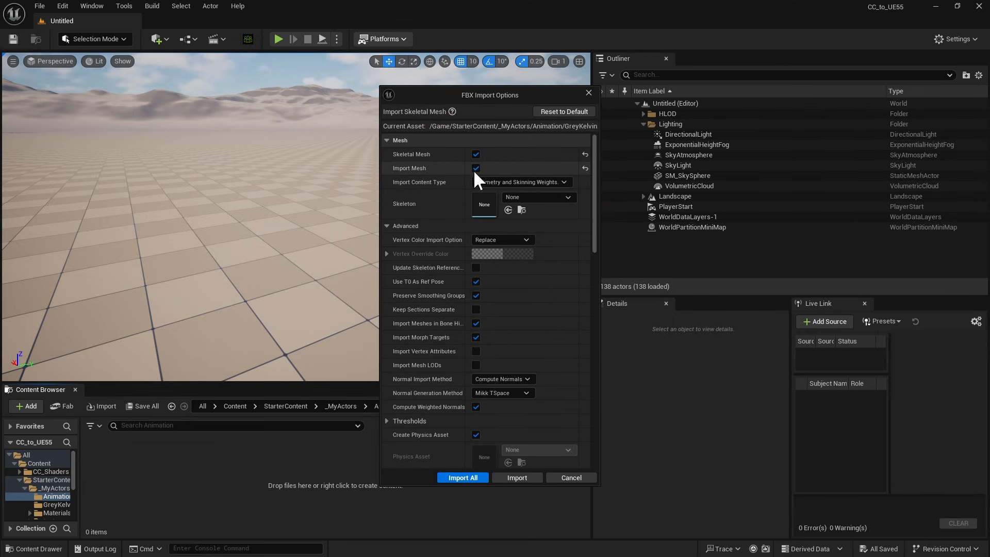
Import animation only, assigning GreyKelvin_Skeleton and keeping the Animated Time range.
click(476, 168)
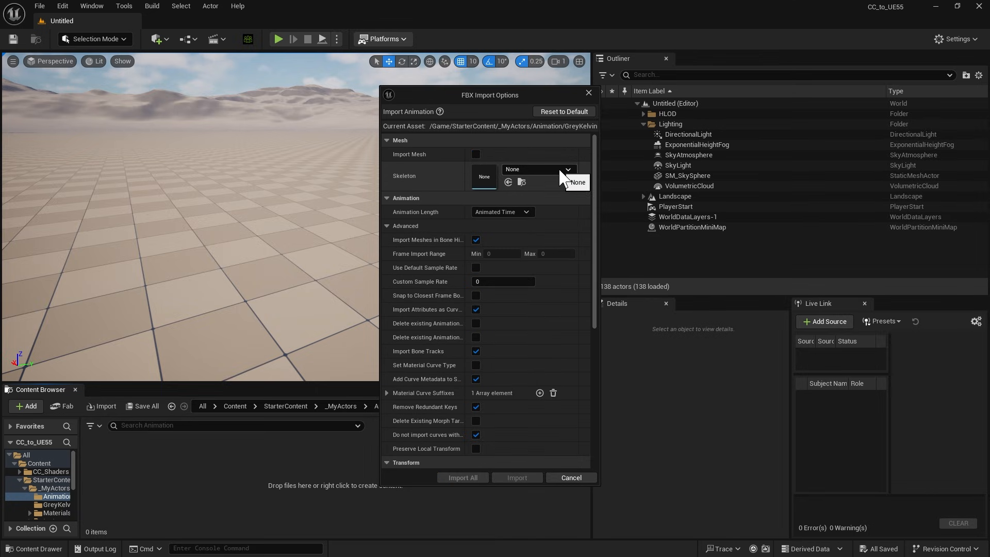
click(565, 169)
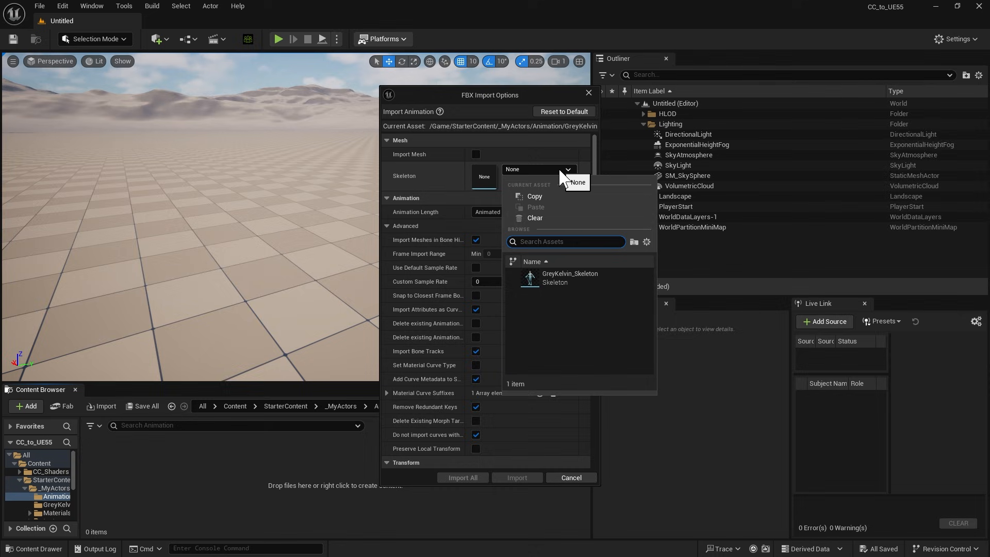
mouse_move(562, 282)
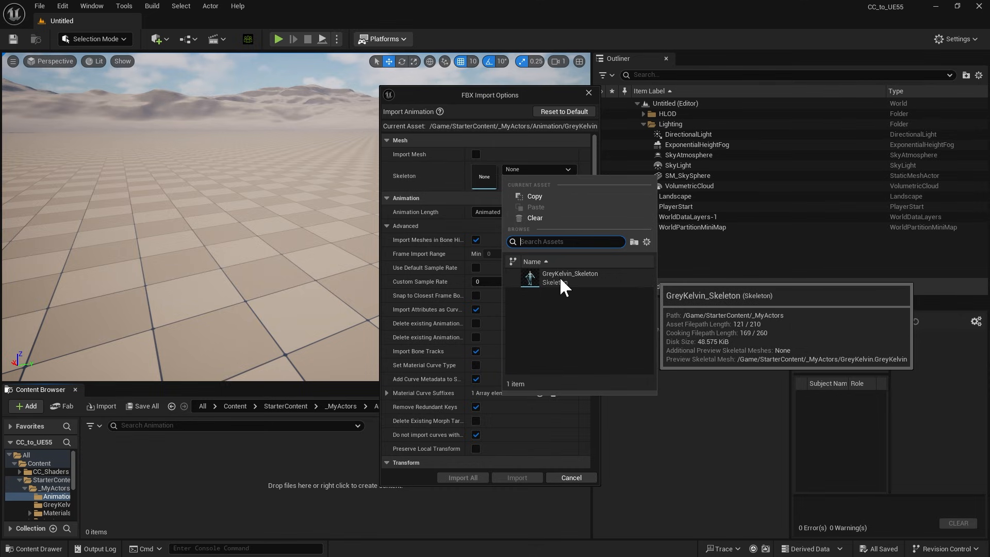
click(569, 278)
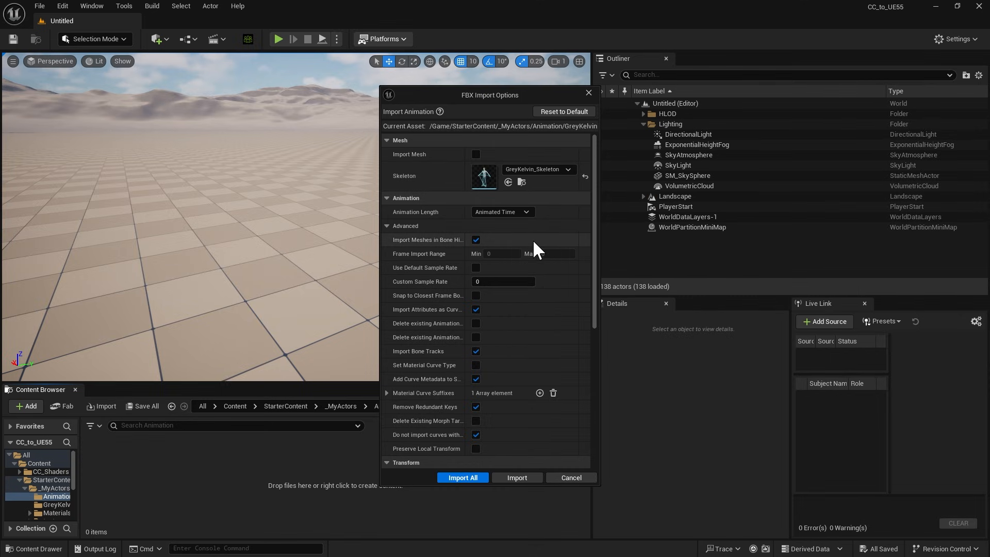
click(502, 211)
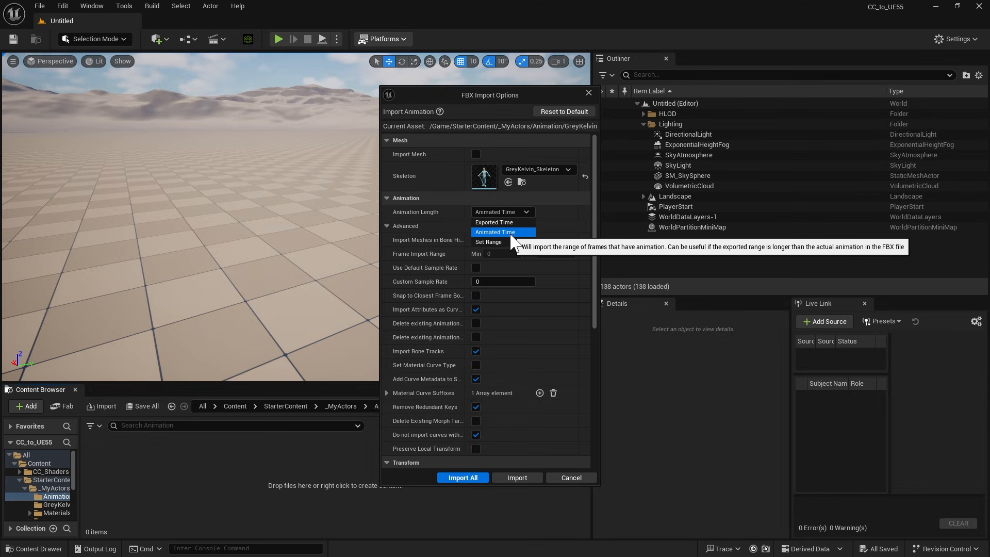
click(495, 232)
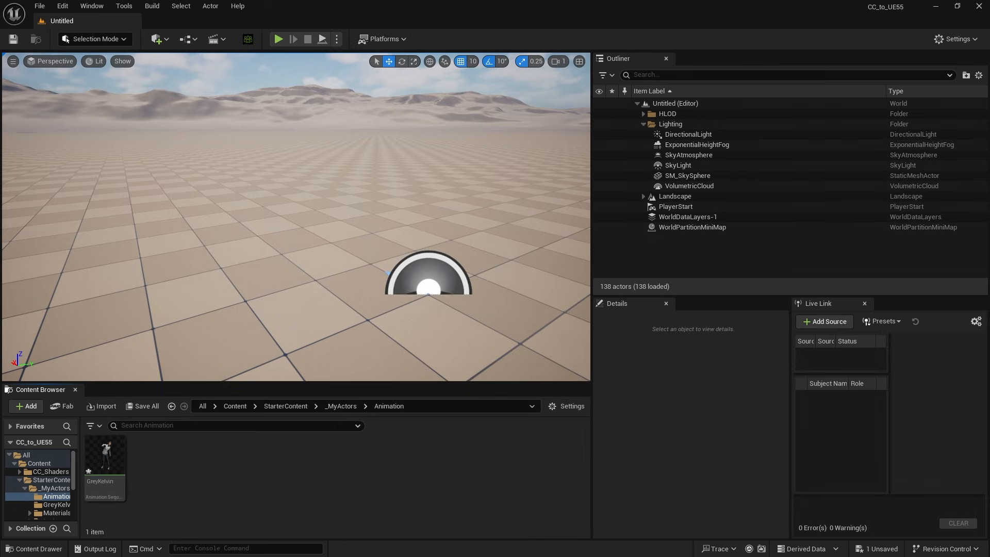
Place the GreyKelvin skeletal mesh from _MyActors into the level as a SkeletalMeshActor.
click(105, 461)
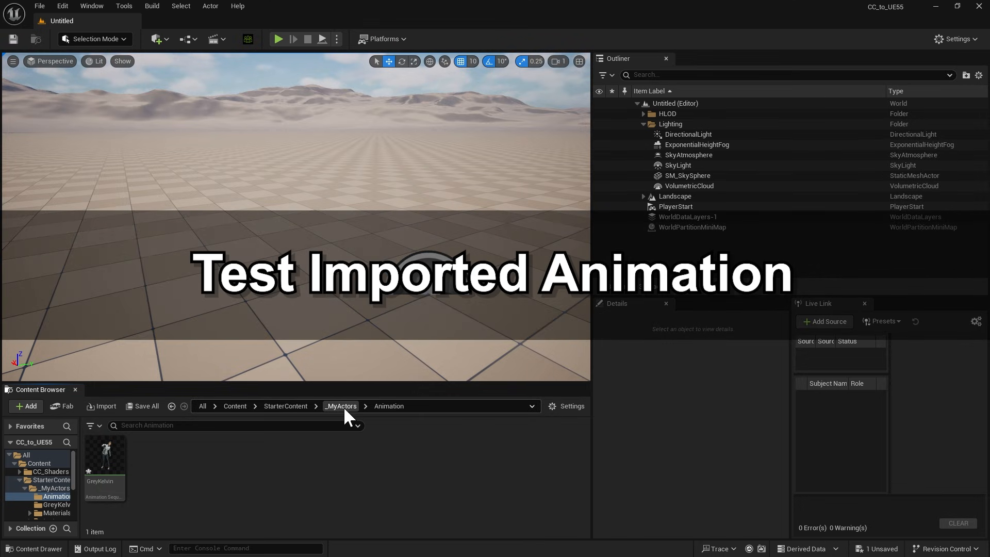
click(340, 406)
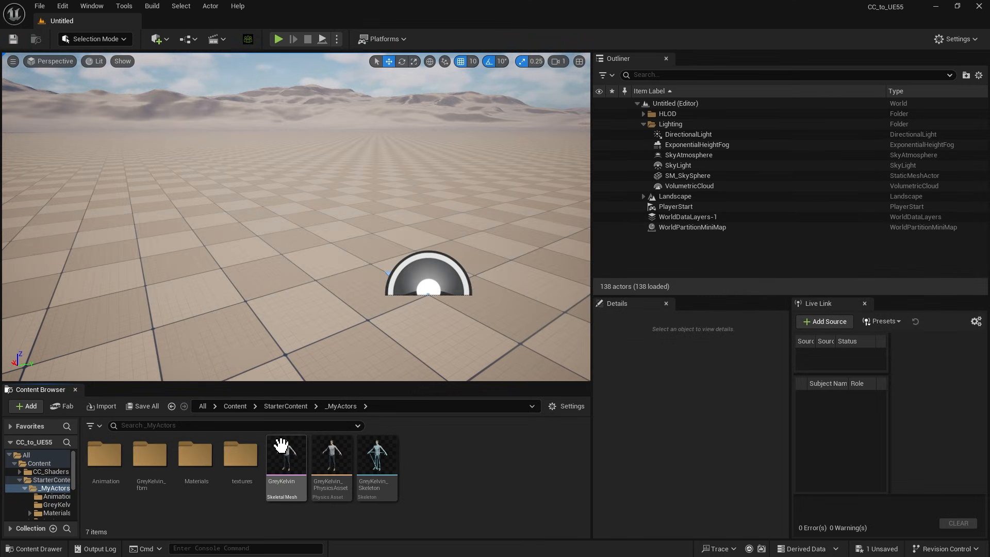
drag(285, 452, 363, 316)
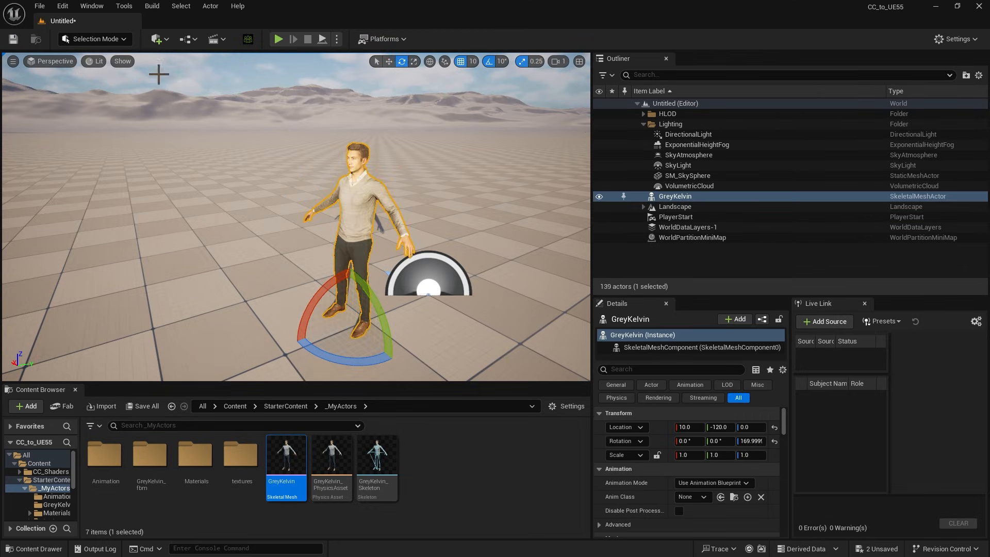
Save a new level sequence as NewLevelSequence, add GreyKelvin, and list his animation options.
click(214, 39)
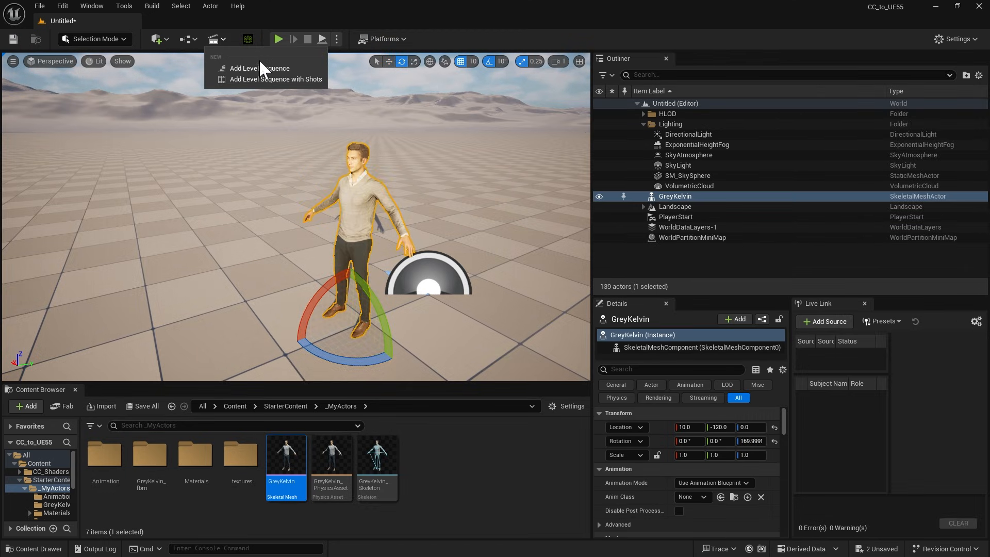
click(260, 68)
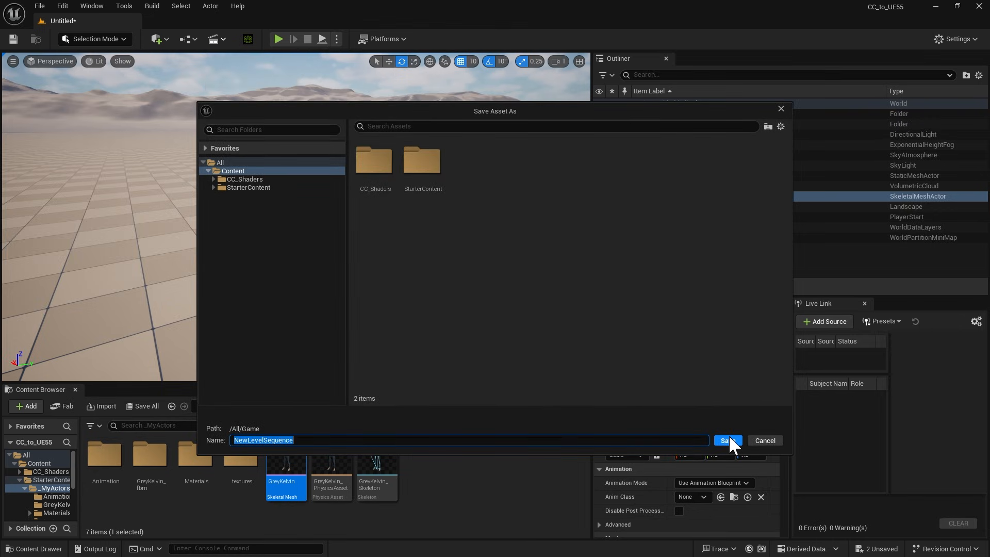
click(727, 440)
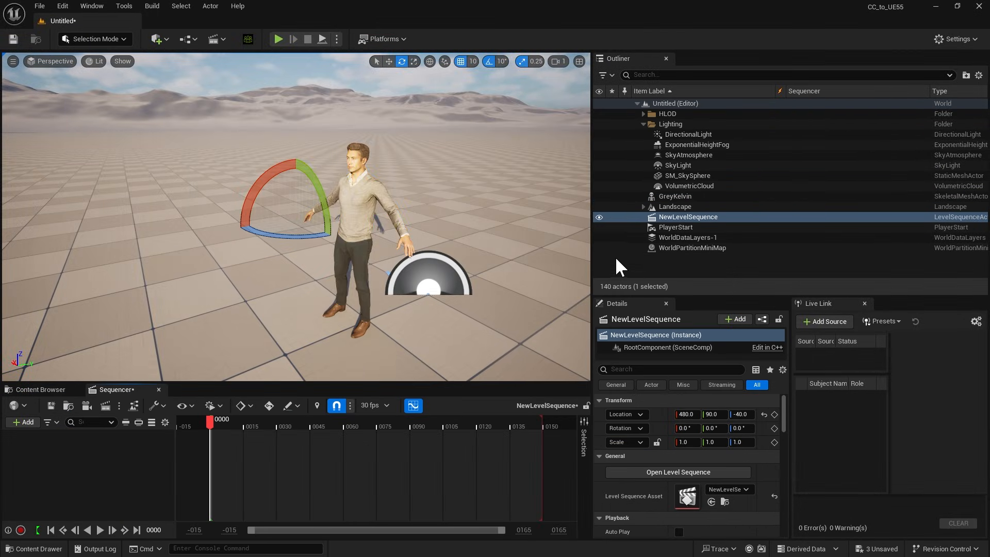
click(675, 196)
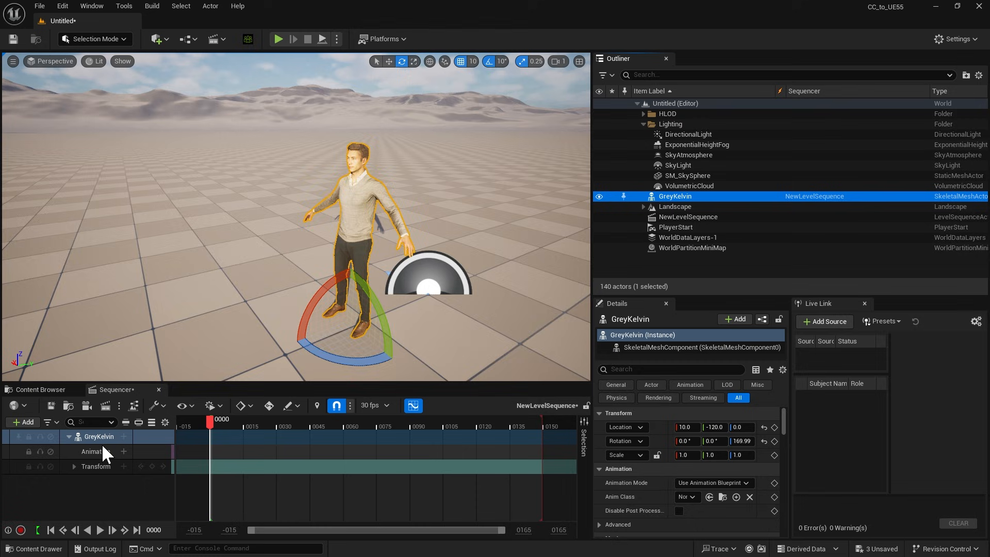
mouse_move(124, 452)
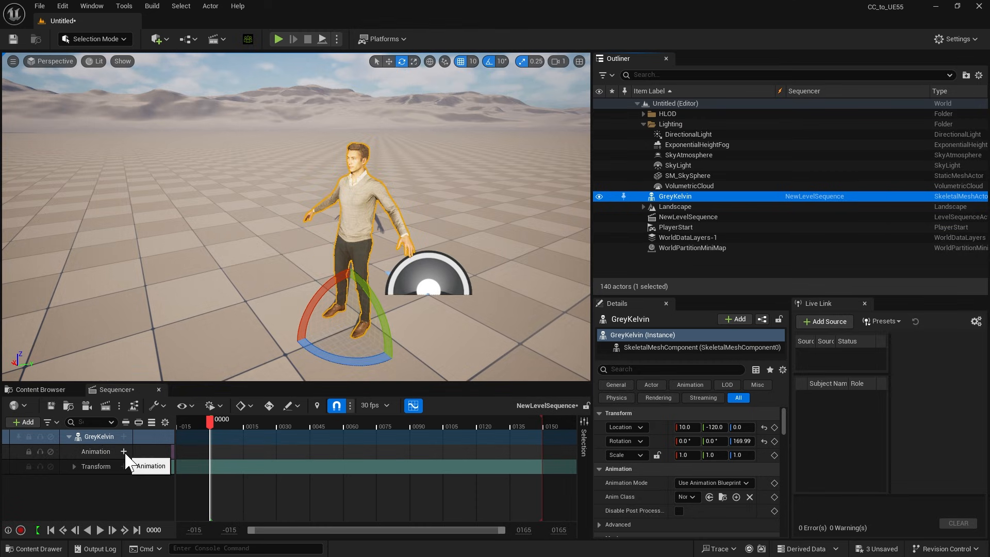
click(125, 452)
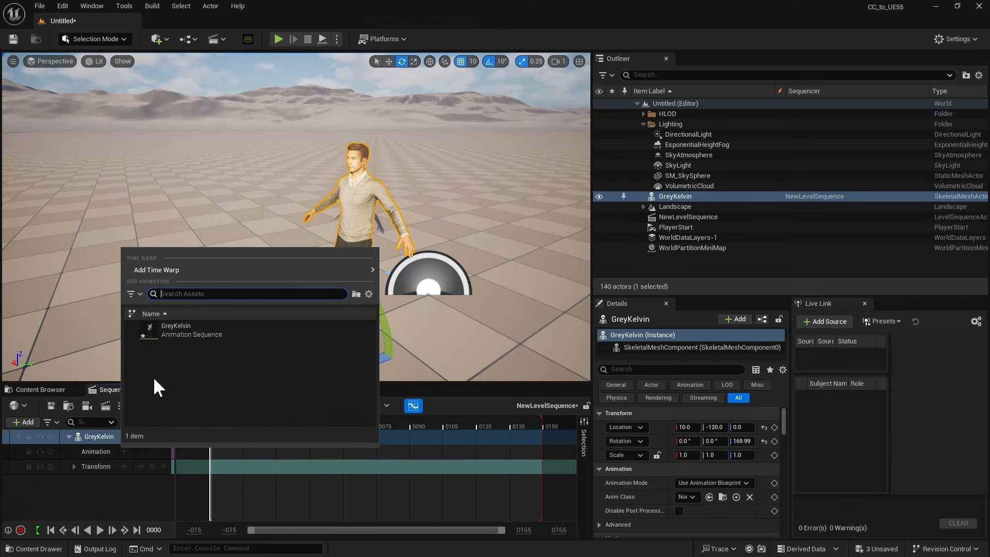